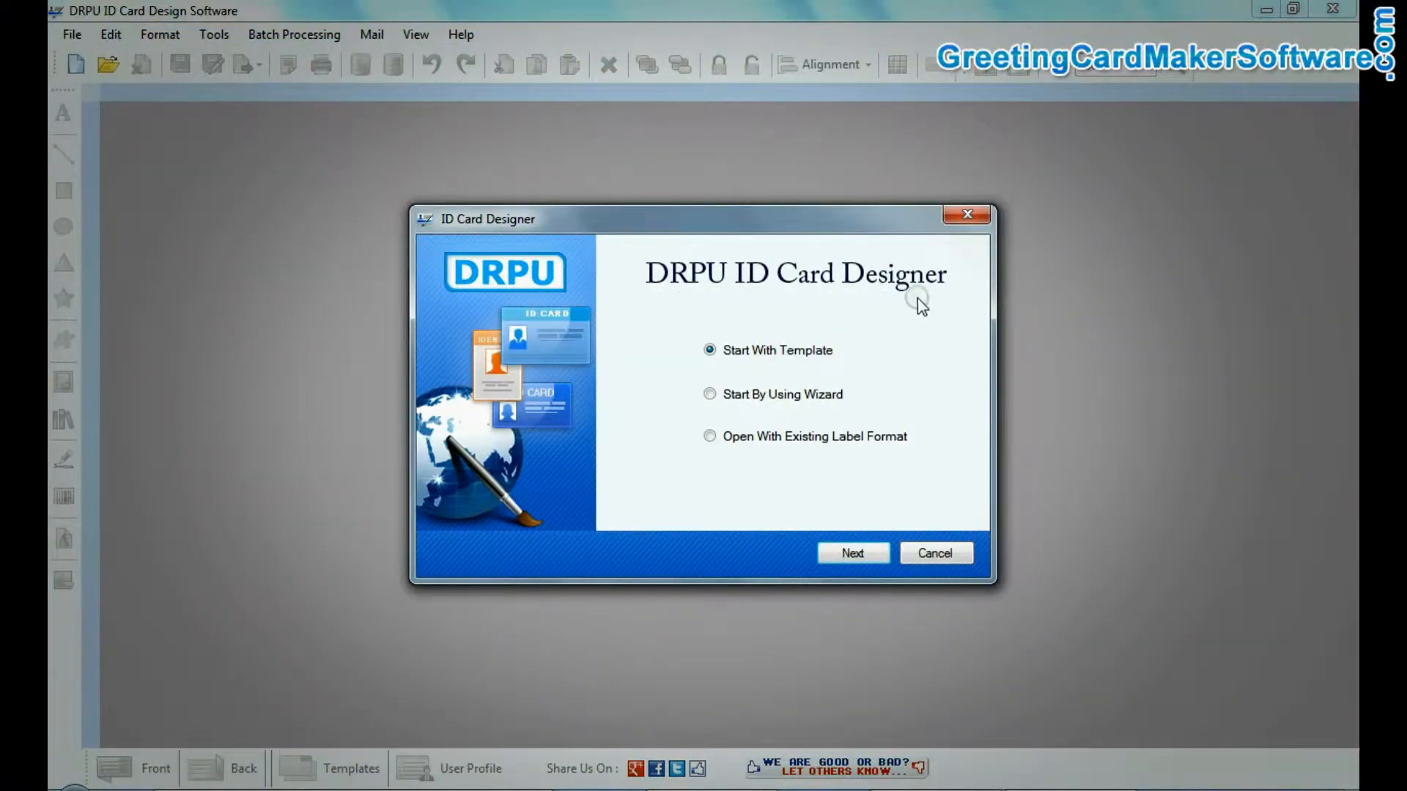
- Start a new horizontal ID card from a Corporate ID sample template
{"action": "left_click", "coordinate": [851, 552]}
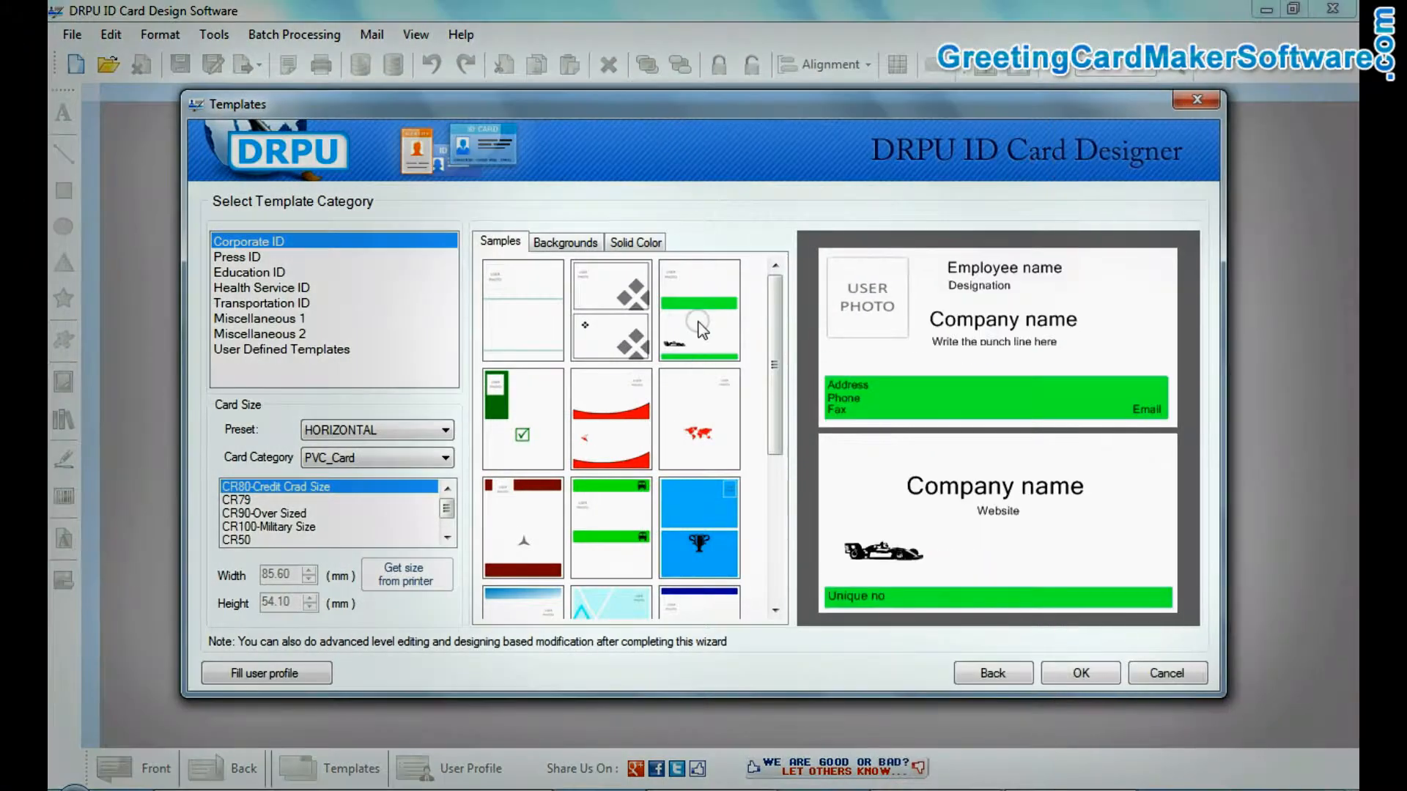
{"action": "left_click", "coordinate": [1080, 672]}
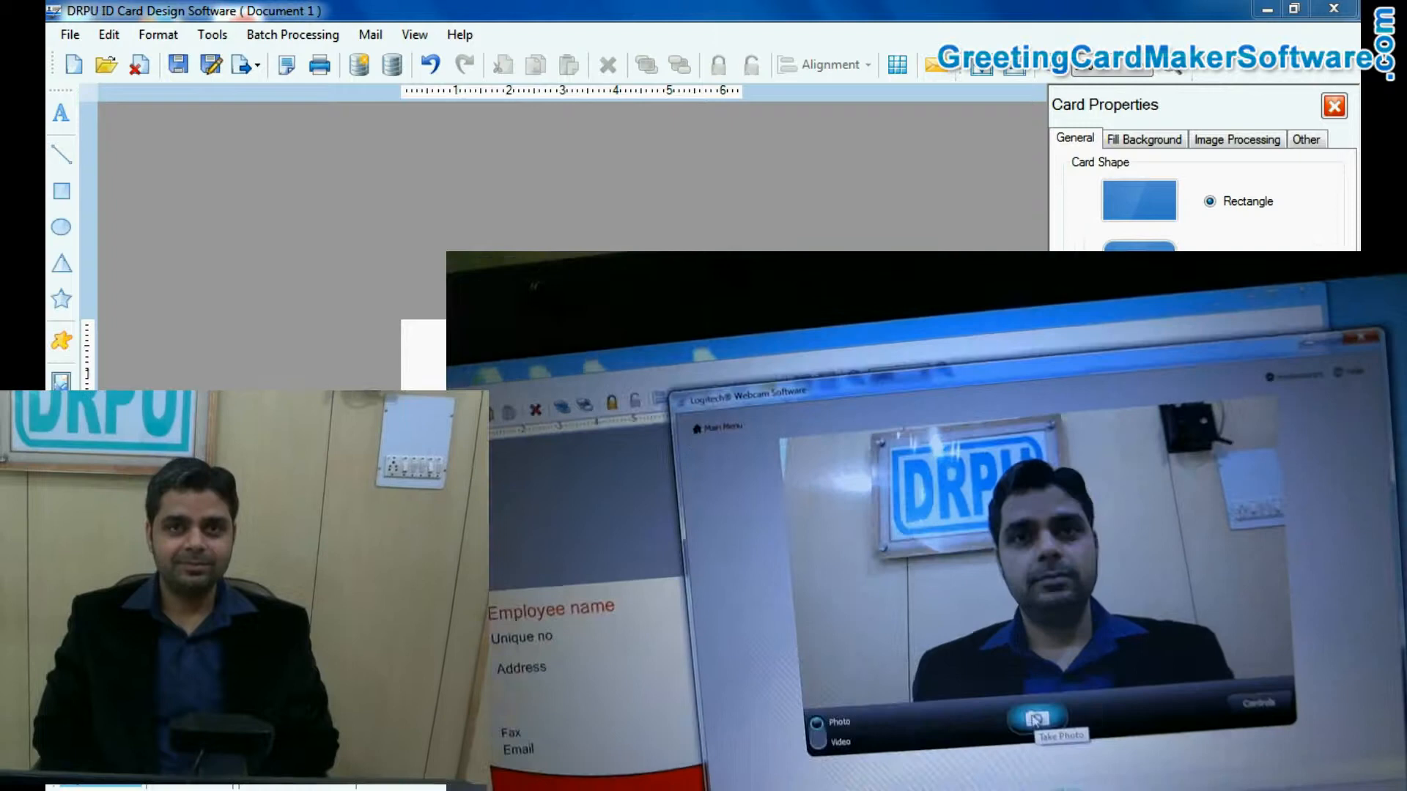
- Bring up the Print dialog for the finished visitors ID card
{"action": "left_click", "coordinate": [1038, 721]}
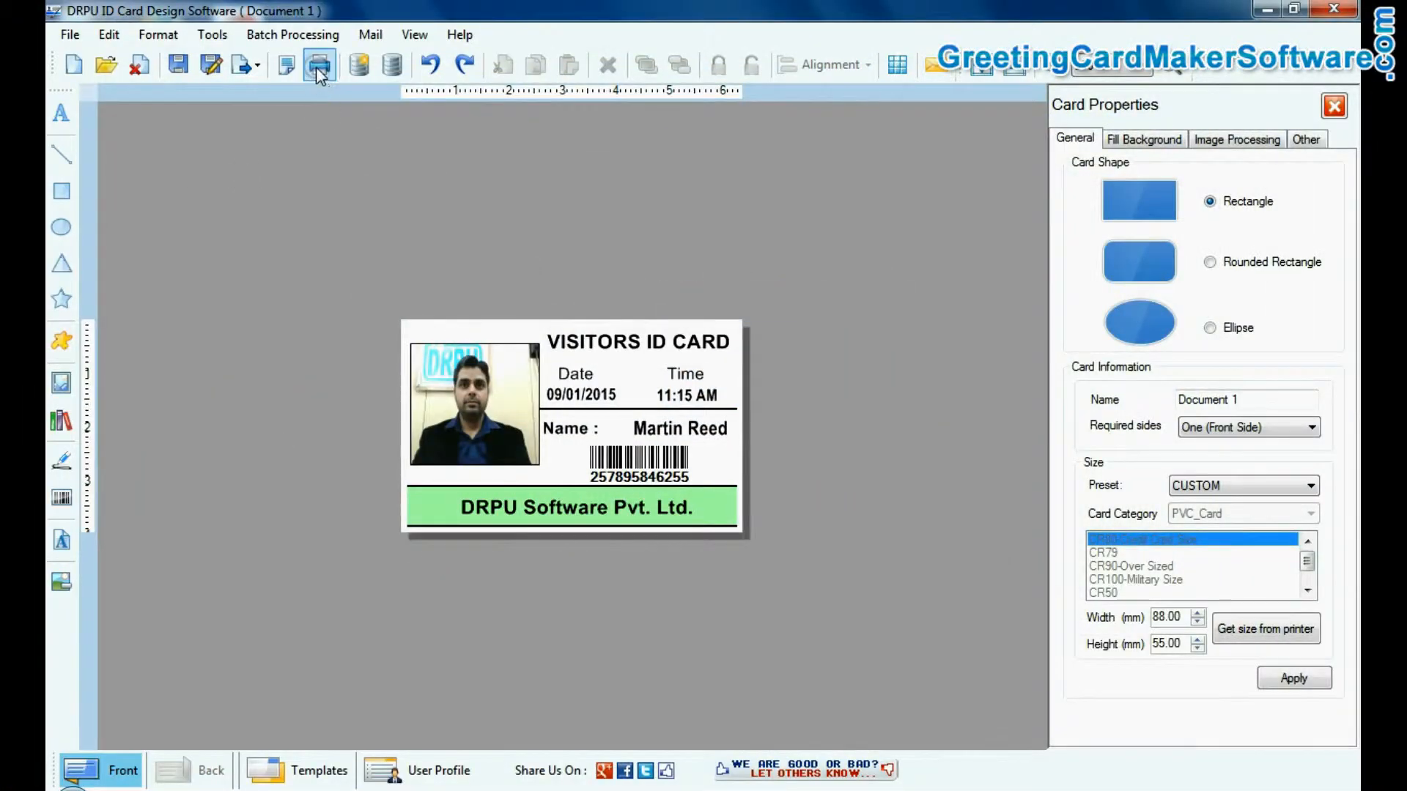
{"action": "left_click", "coordinate": [318, 63]}
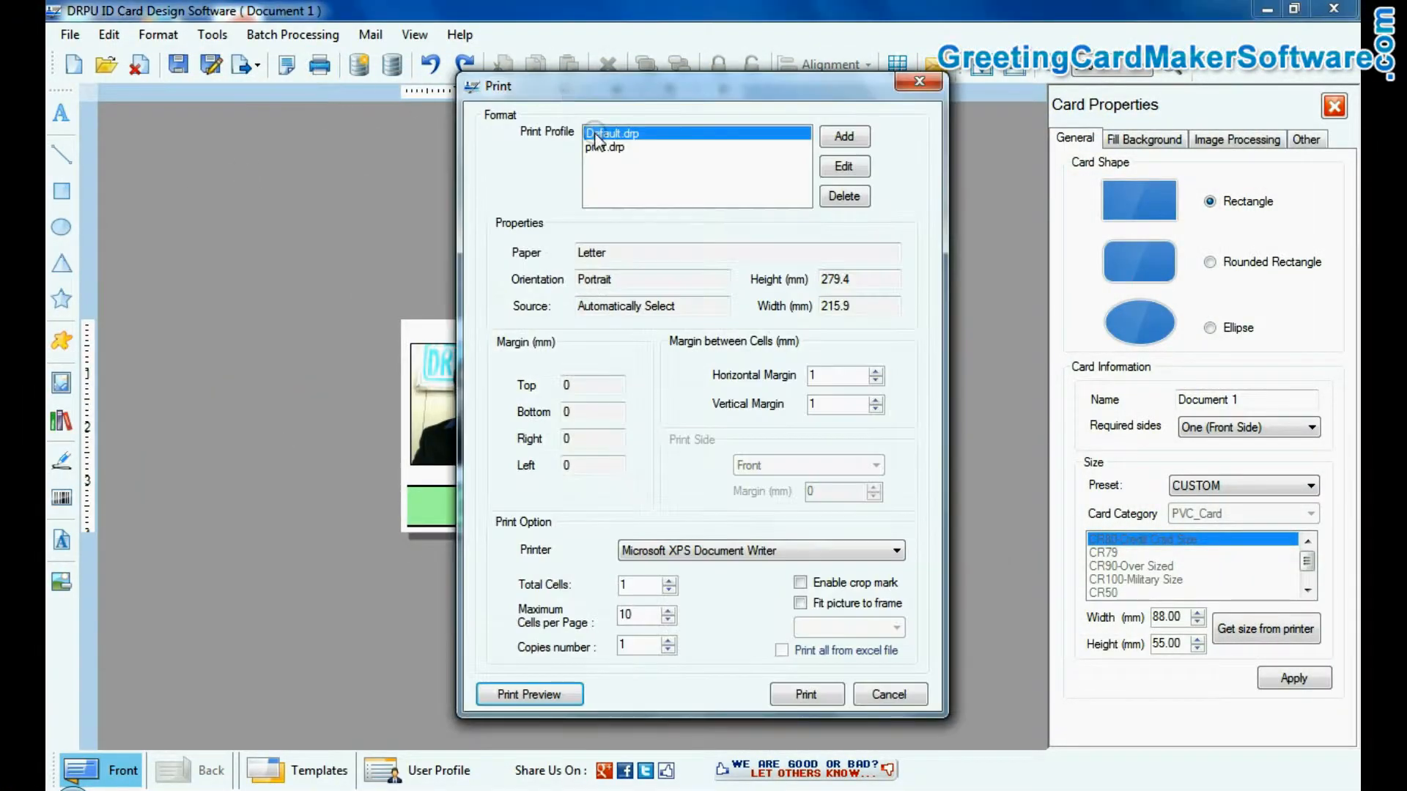